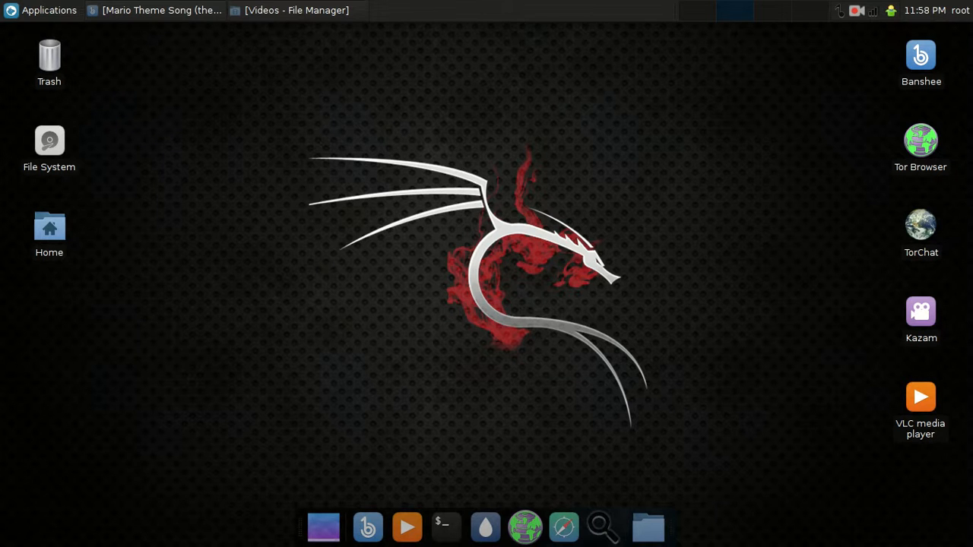
Move the VLC media player launcher toward desktop centre and run it via Execute
drag(920, 396, 681, 152)
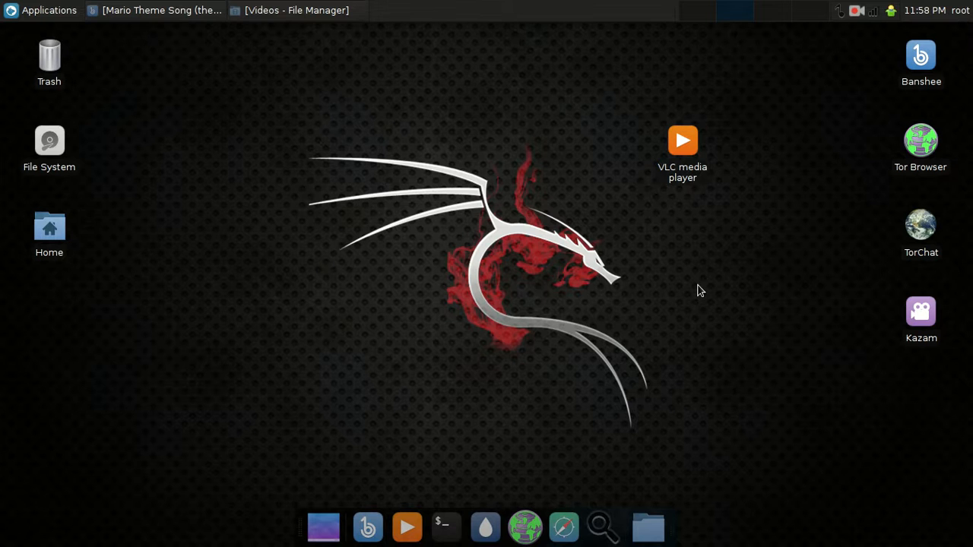
mouse_move(682, 142)
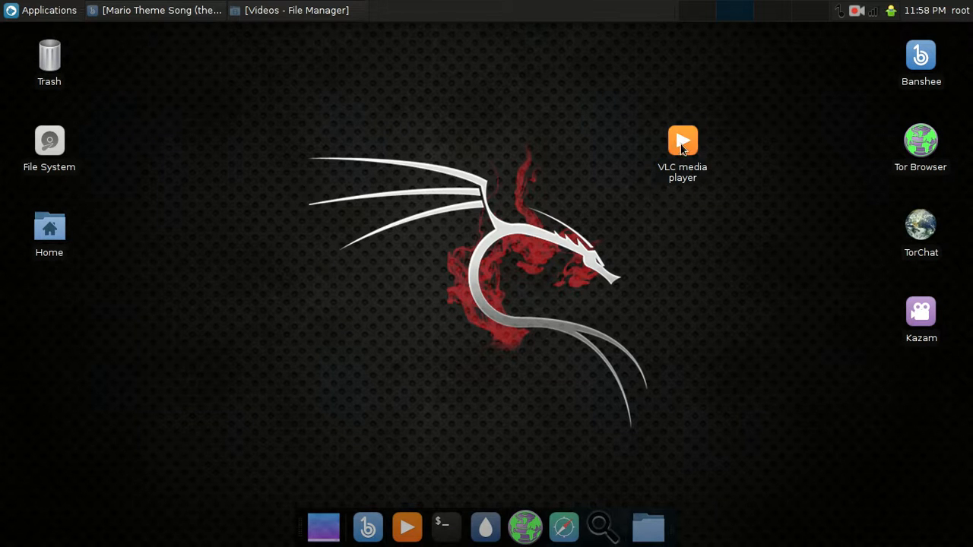
right_click(682, 141)
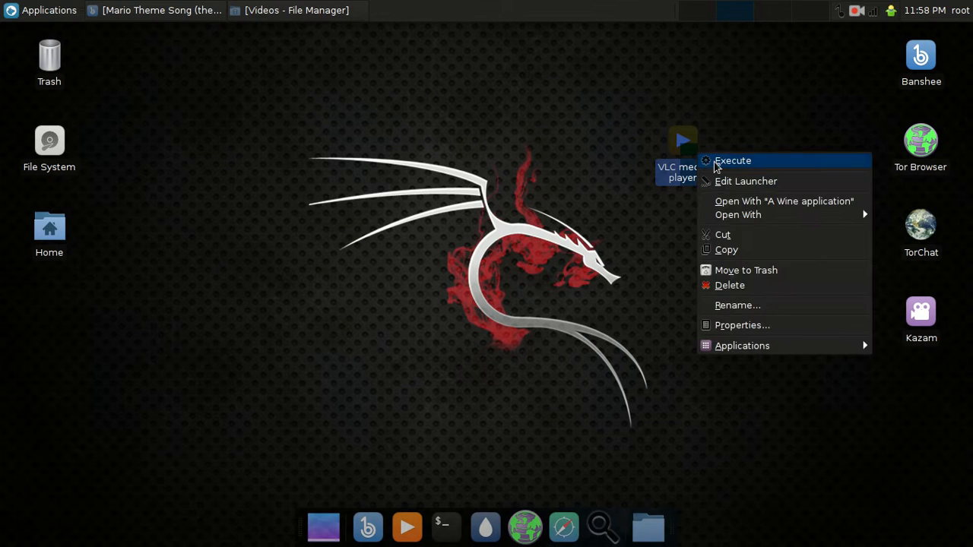
click(732, 160)
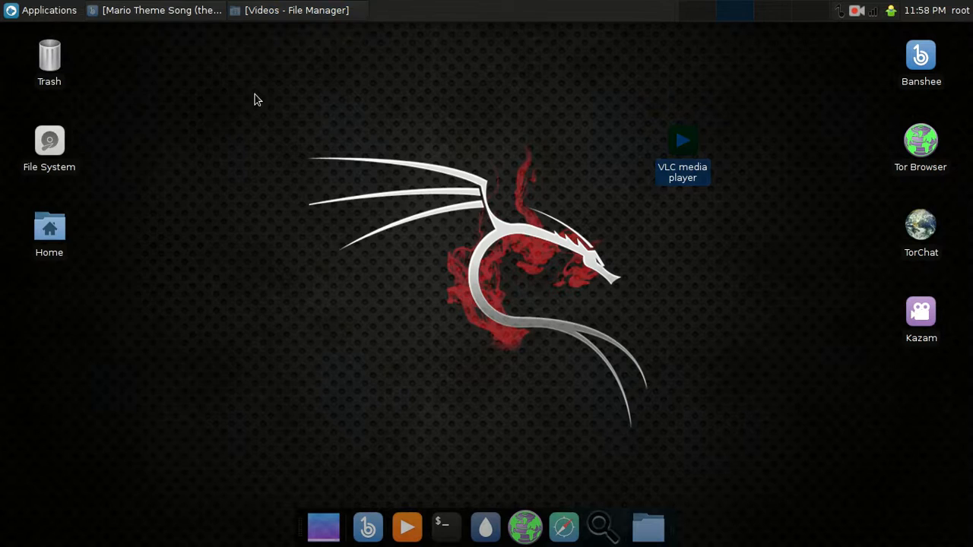
Run vlc in a new Terminal to see it refuse to run as root
click(443, 526)
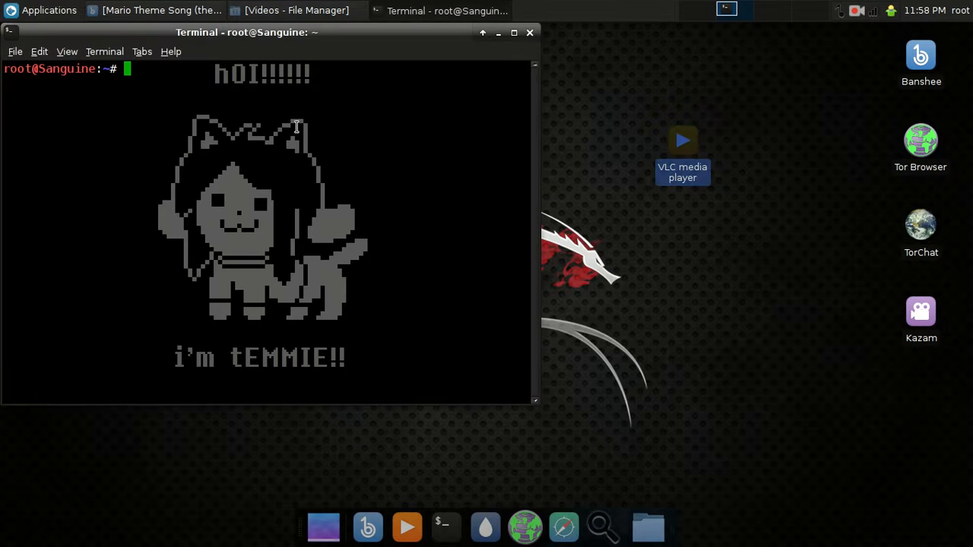
text(vlc)
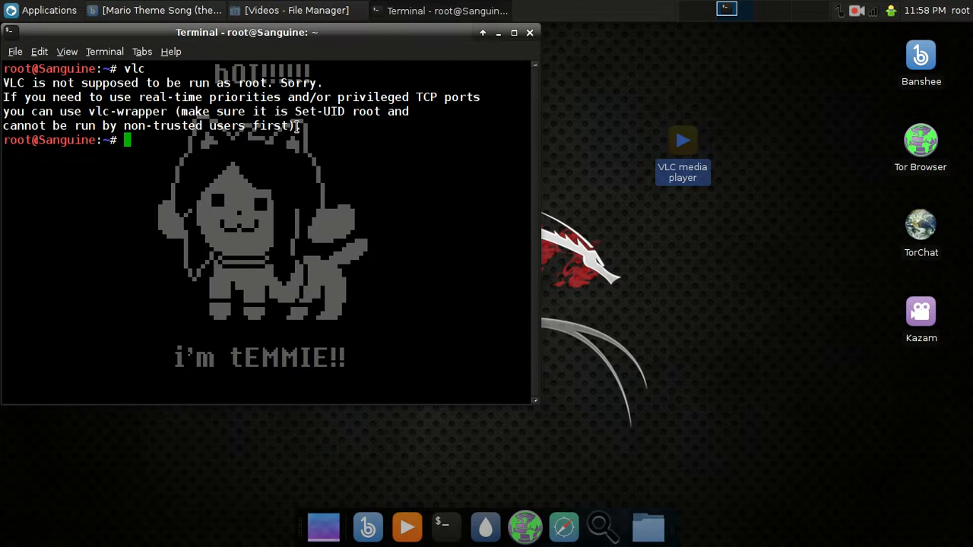
mouse_move(550, 35)
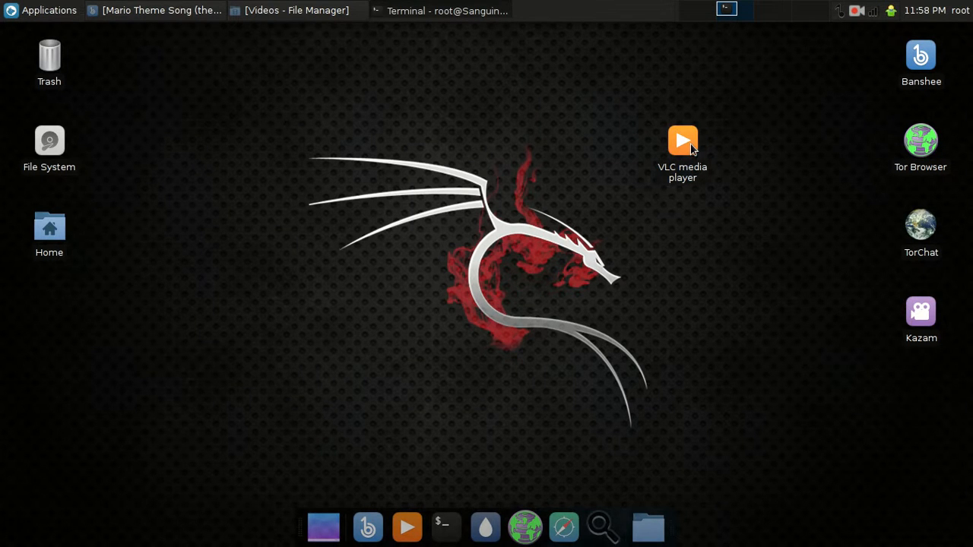
Launch the File Manager from Applications and show the File System root
click(42, 10)
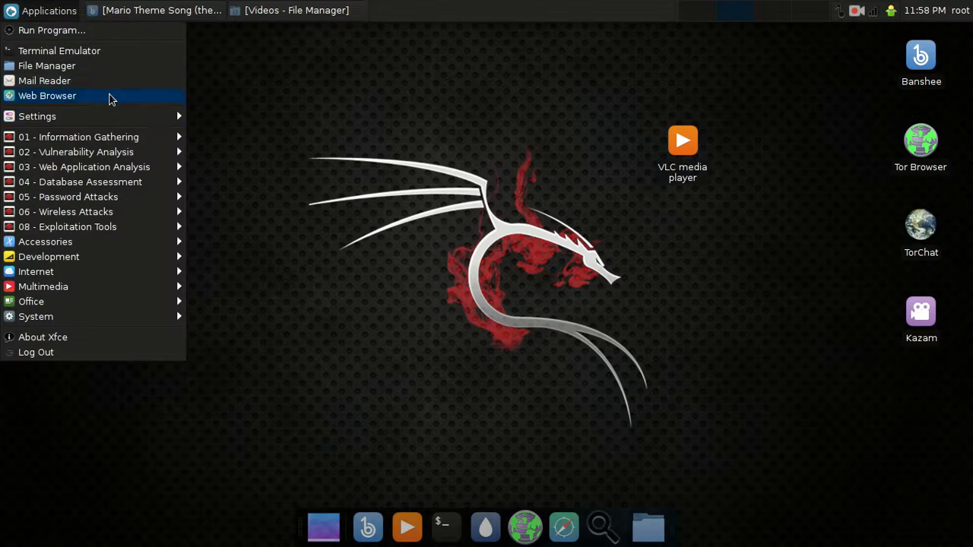
click(47, 65)
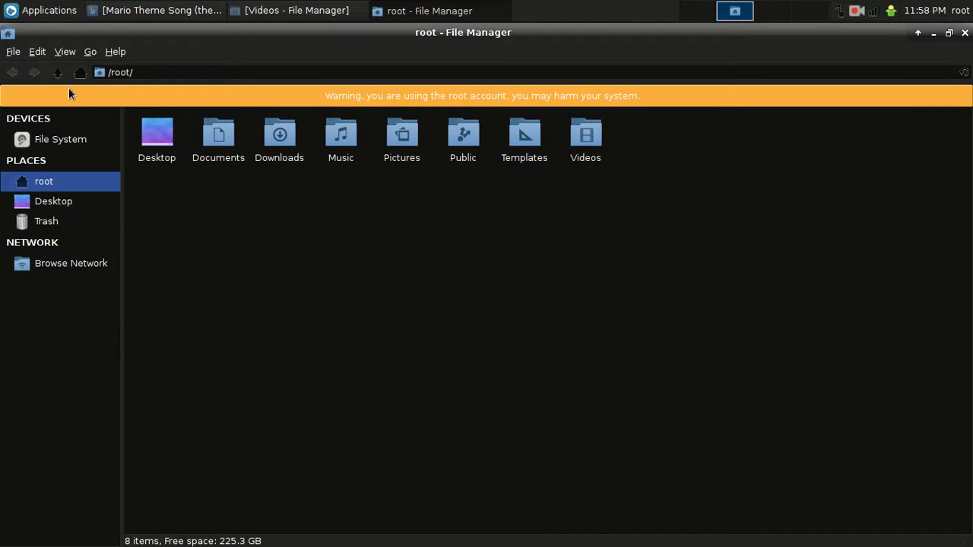
click(59, 139)
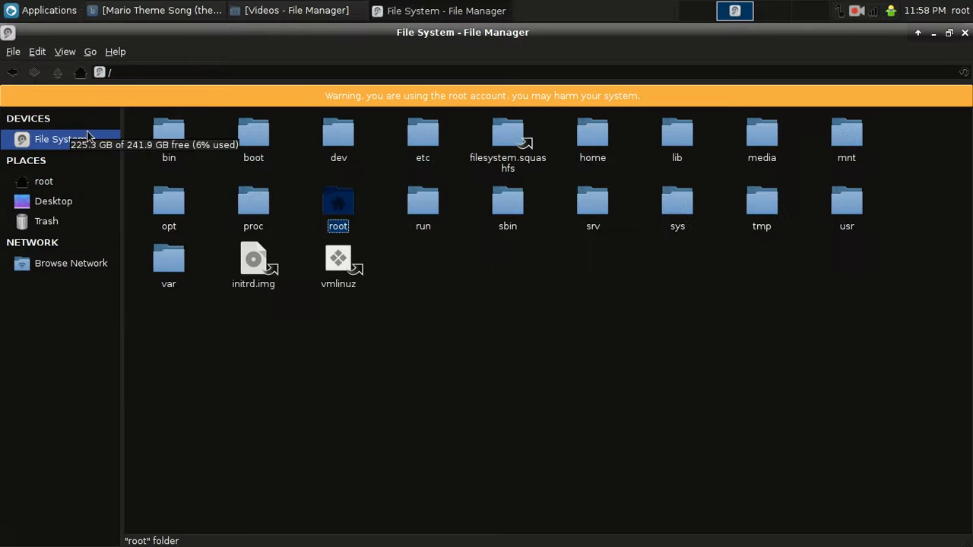
Open /usr/bin and scroll down to the vlc executable
click(846, 205)
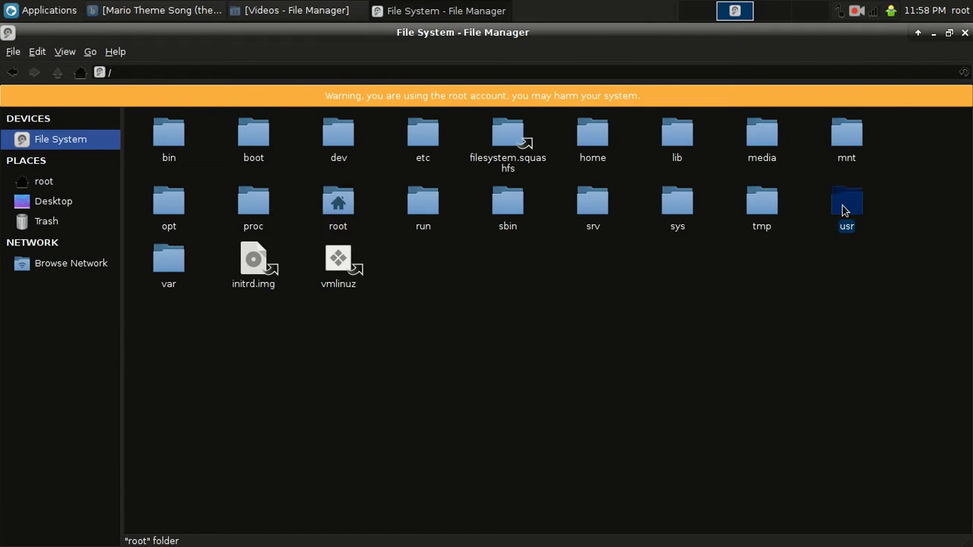
double_click(845, 205)
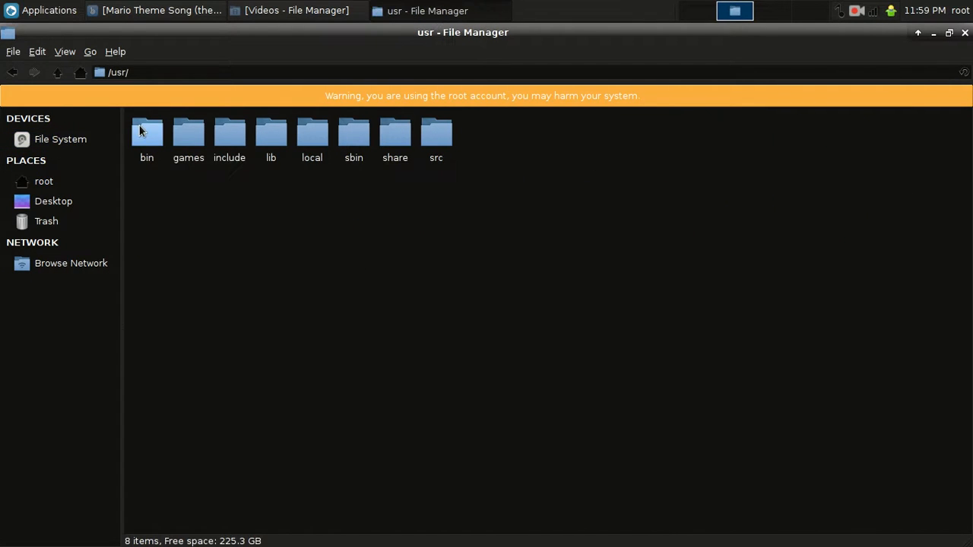
double_click(147, 132)
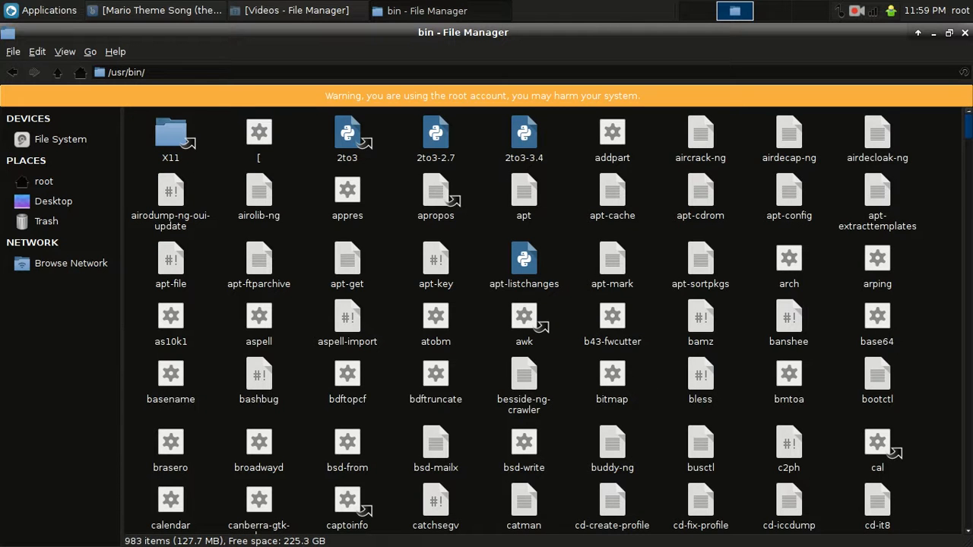
scroll(down, 3)
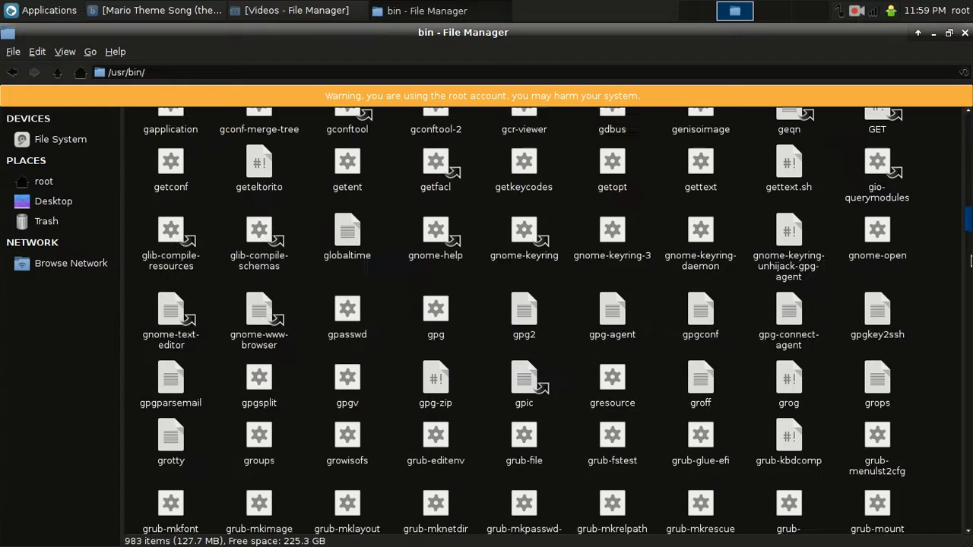
scroll(down, 3)
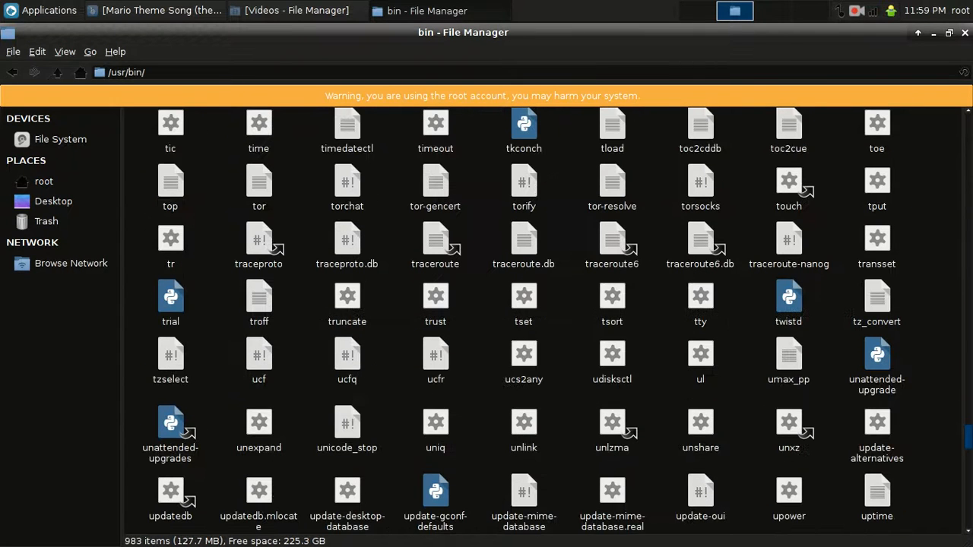
scroll(down, 3)
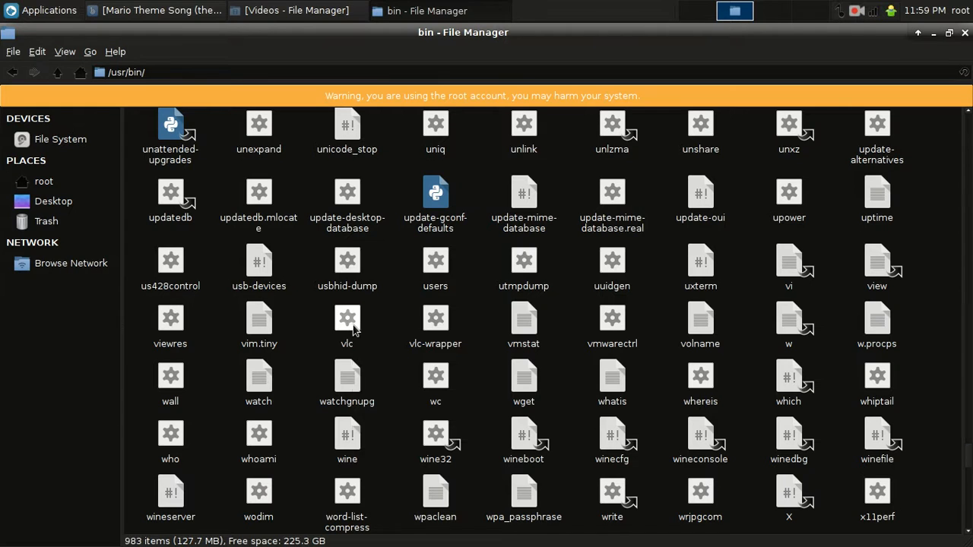
Open vlc with Bless Hex Editor and maximize the Bless window
right_click(347, 316)
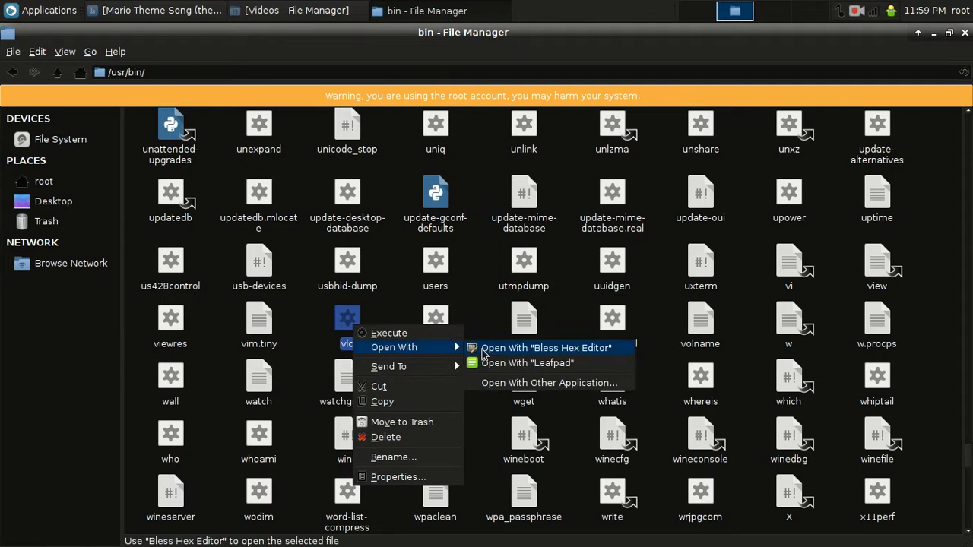
click(550, 347)
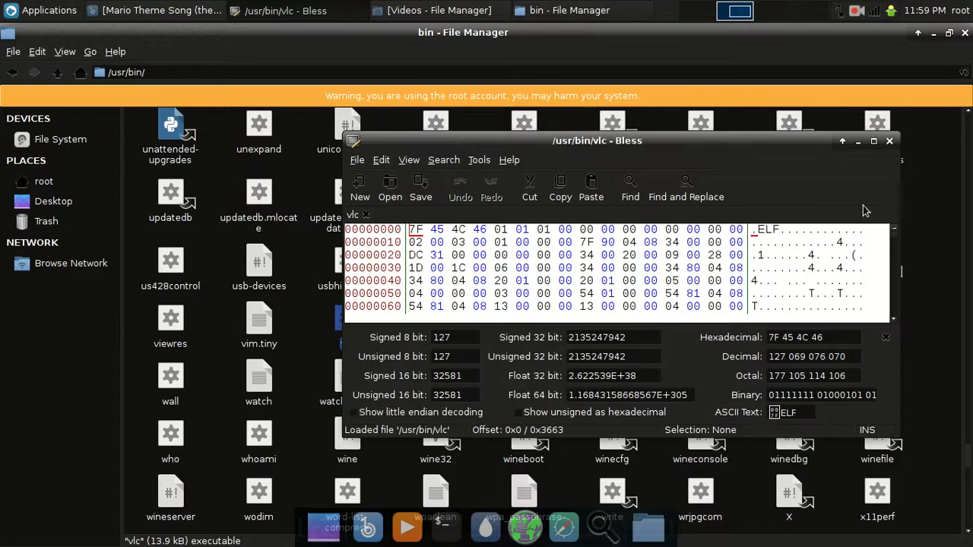
click(872, 141)
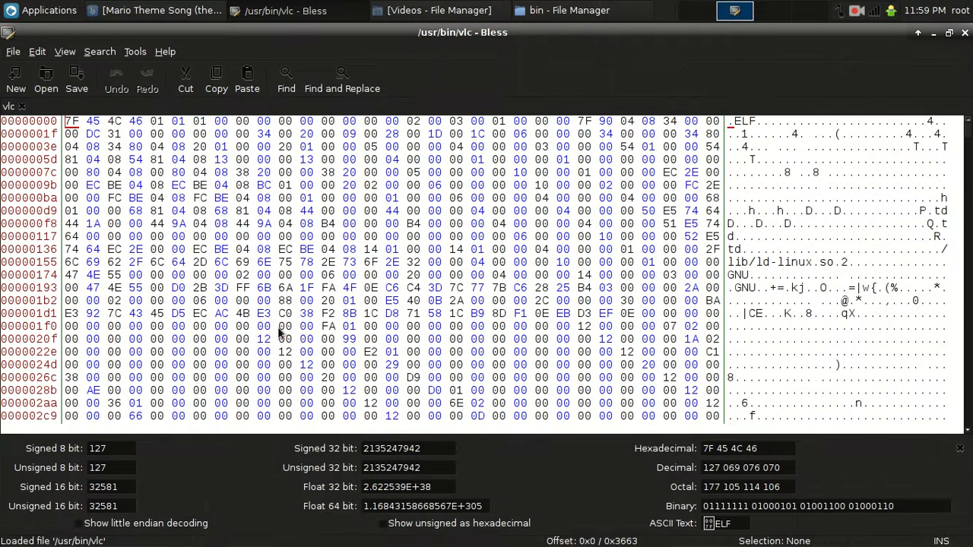
mouse_move(708, 382)
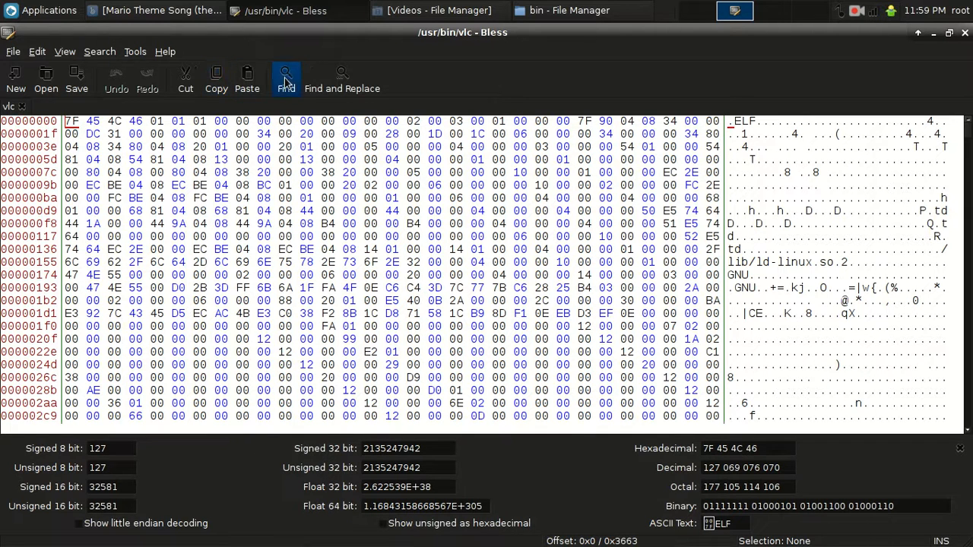
Search the vlc binary for the text 'geteuid' and find its occurrence
click(286, 72)
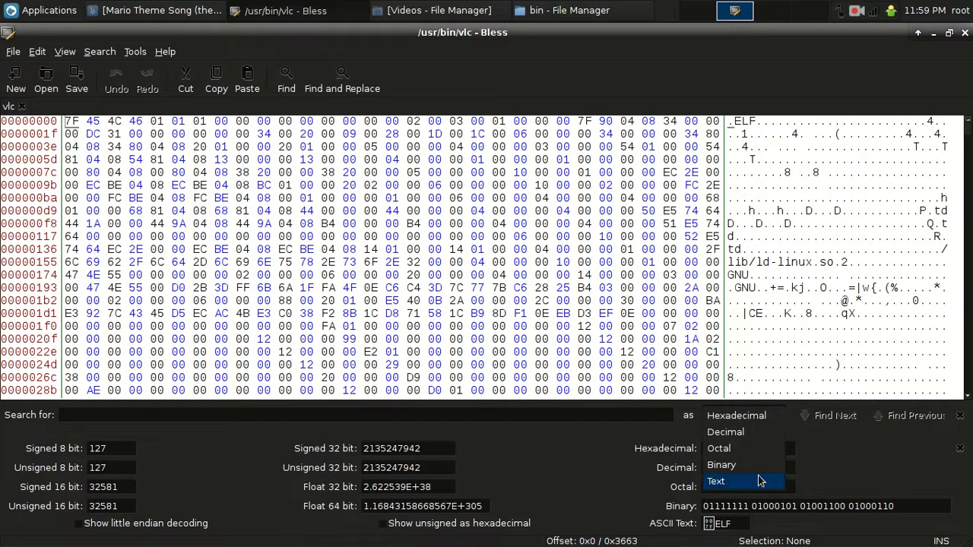
click(716, 481)
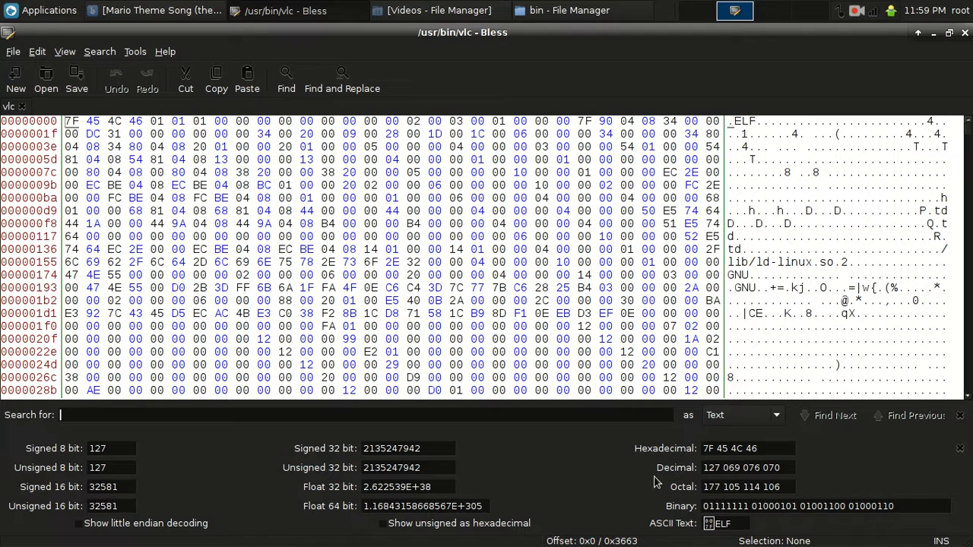
text(g)
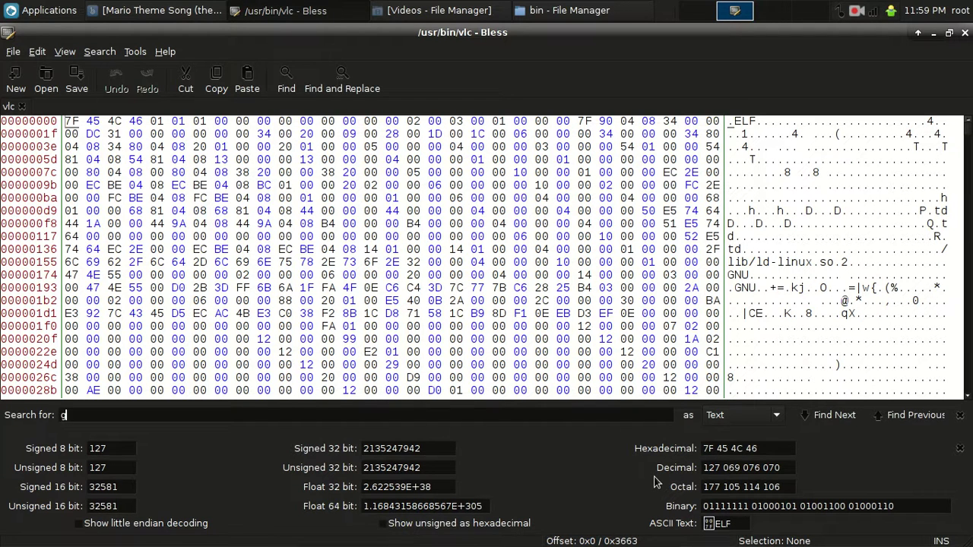
text(eteuid)
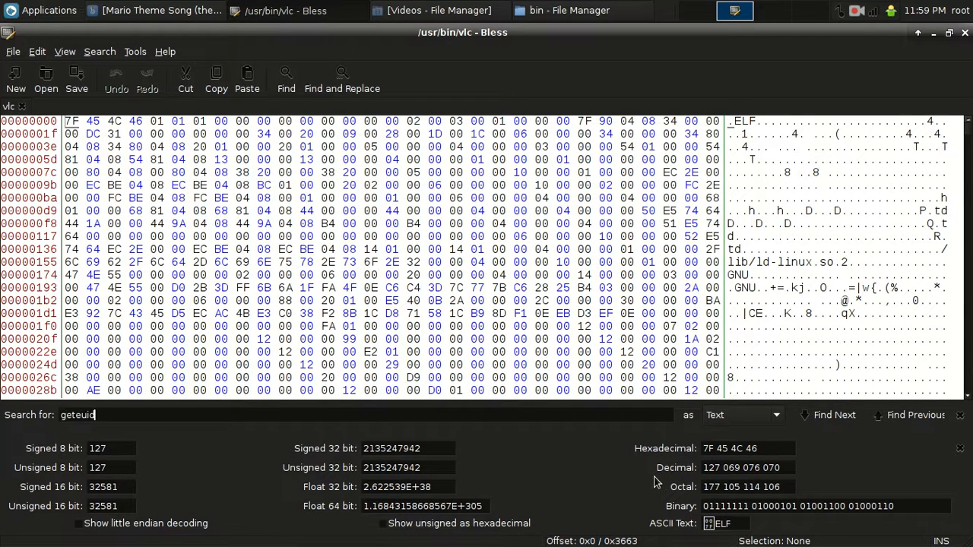
click(834, 415)
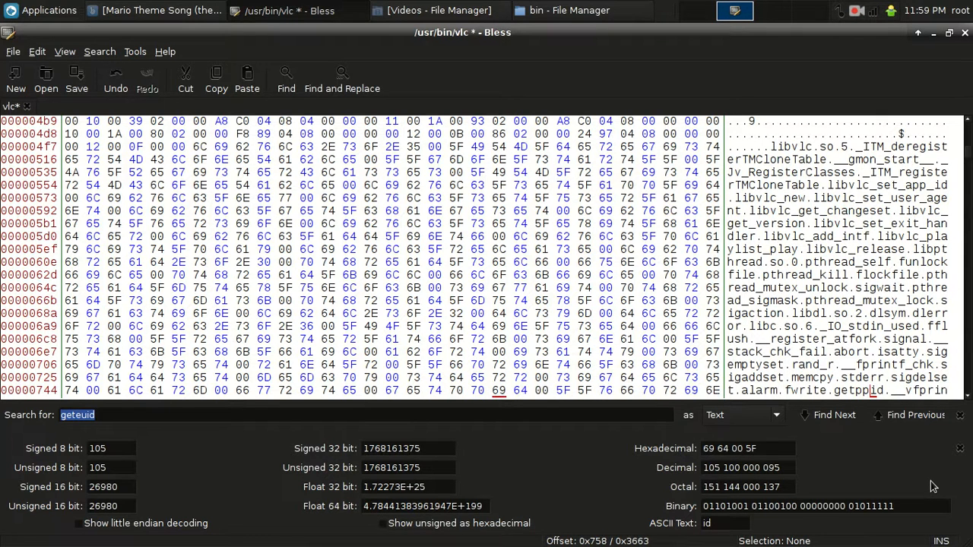
Minimize Bless and the file manager, then try the desktop VLC launcher
click(75, 79)
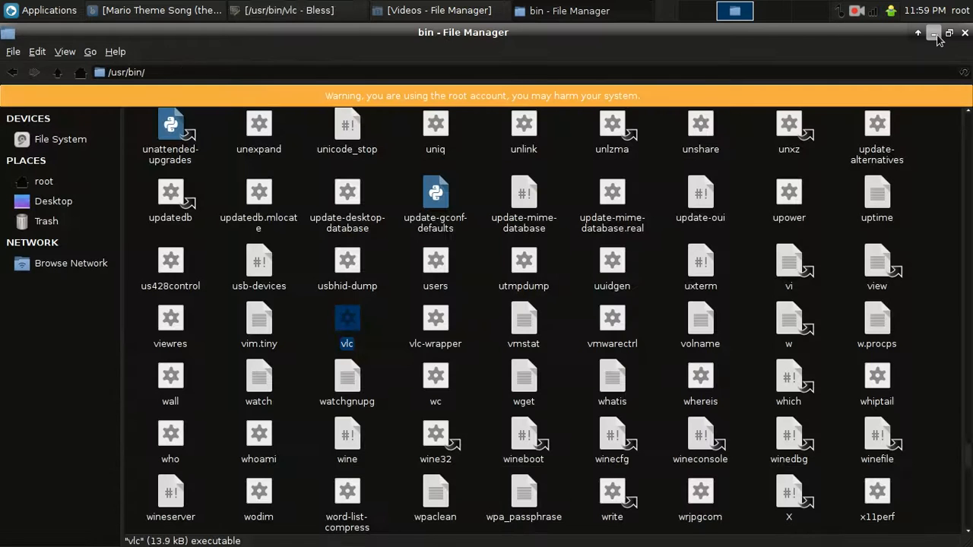
click(932, 33)
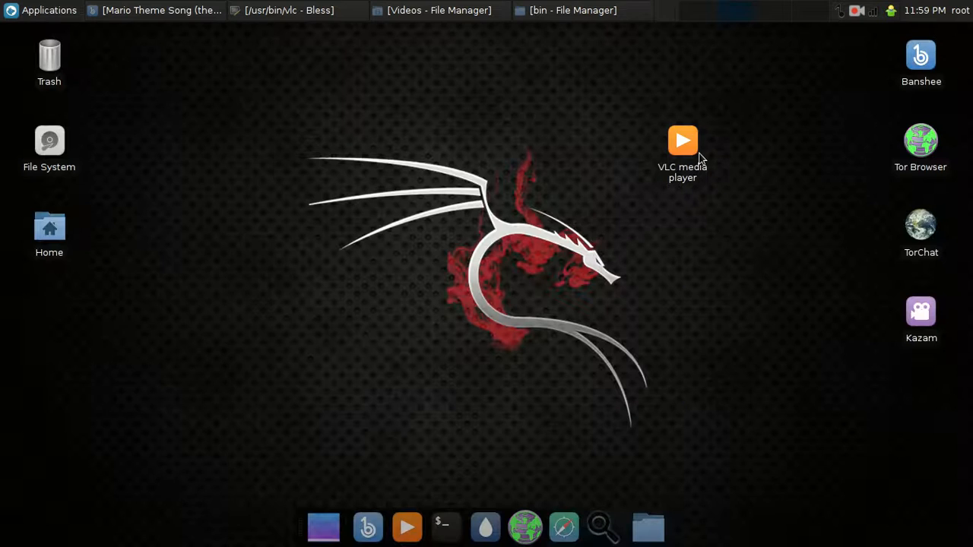
double_click(682, 140)
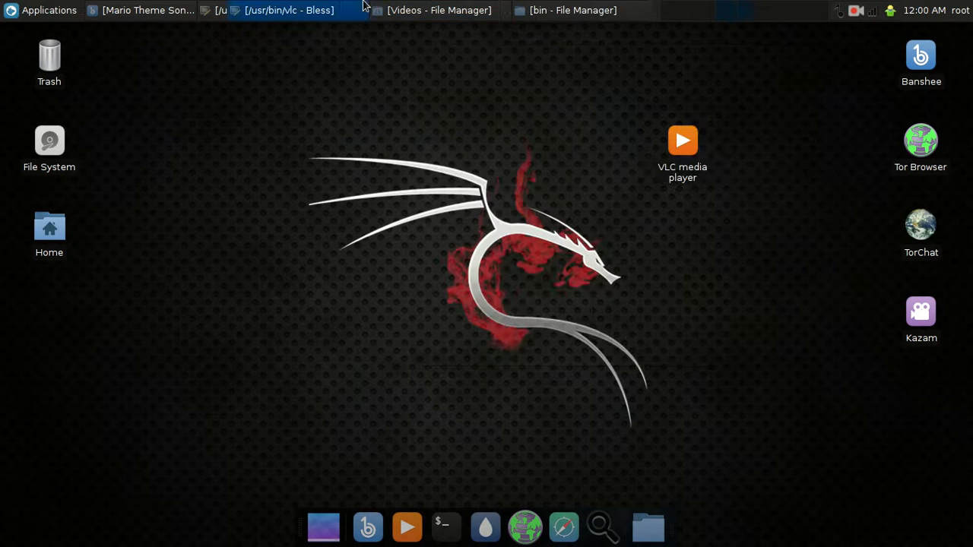
Run the patched vlc from the bin folder window, then close VLC
click(580, 10)
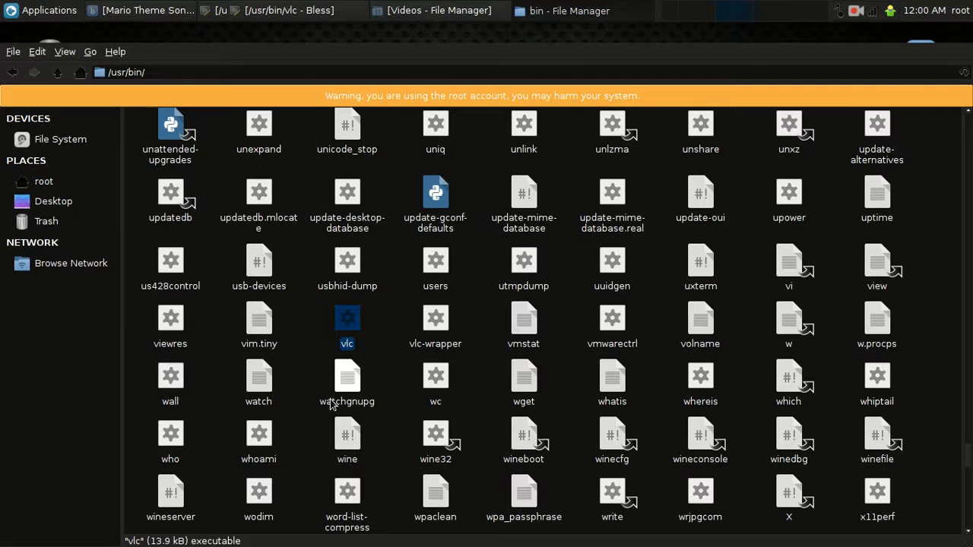
double_click(346, 317)
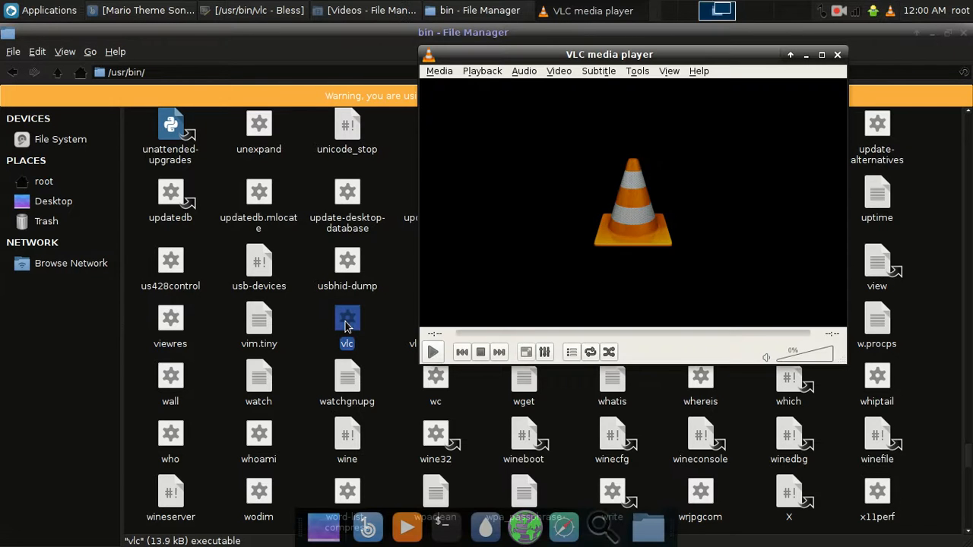
click(836, 54)
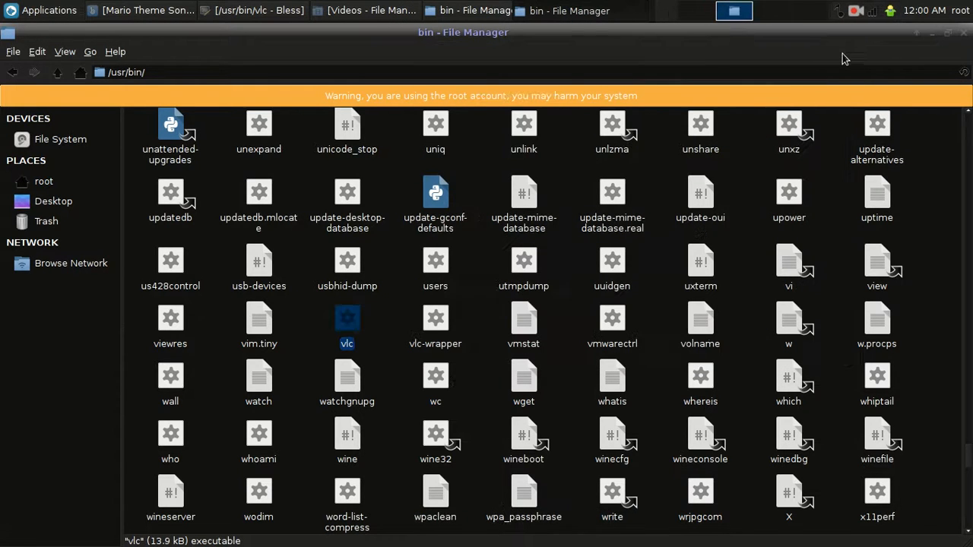